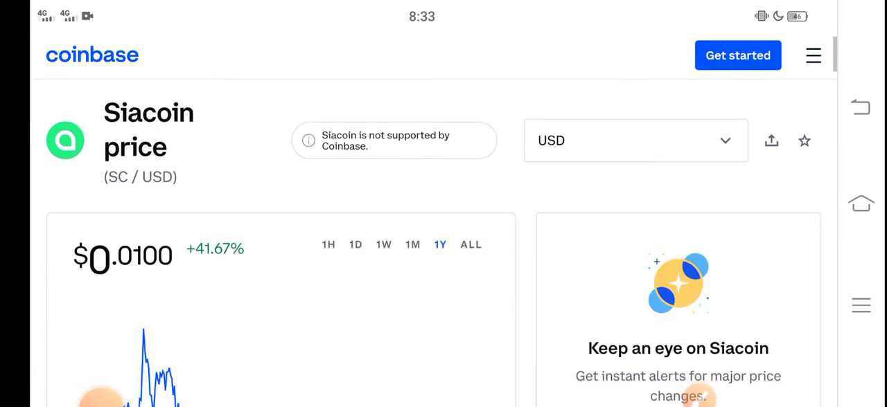
# Scroll down a little on the Siacoin price page
pyautogui.scroll(-3)
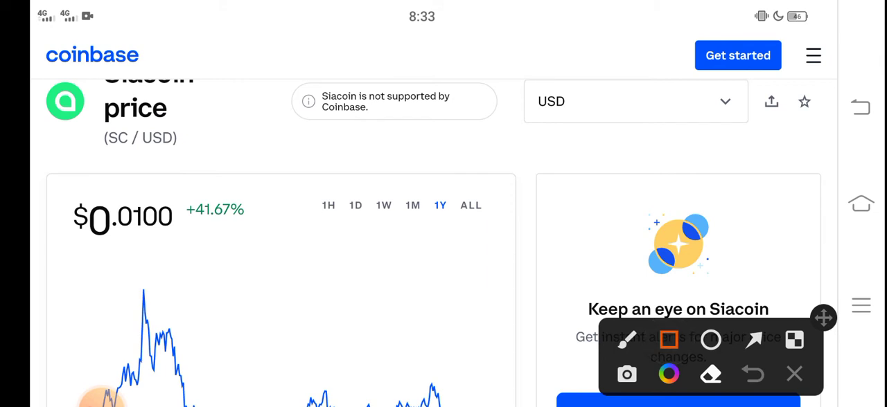
# Draw a short red test mark above the one-month Siacoin chart
pyautogui.moveTo(229, 257); pyautogui.dragTo(279, 258)
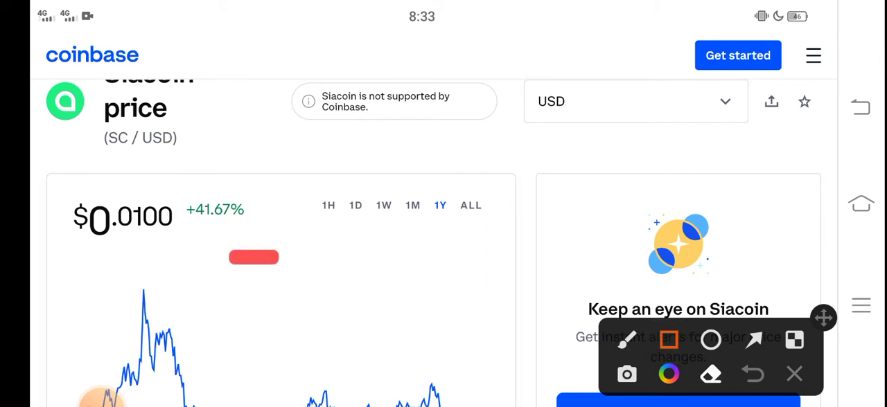
pyautogui.moveTo(42, 184); pyautogui.dragTo(277, 263)
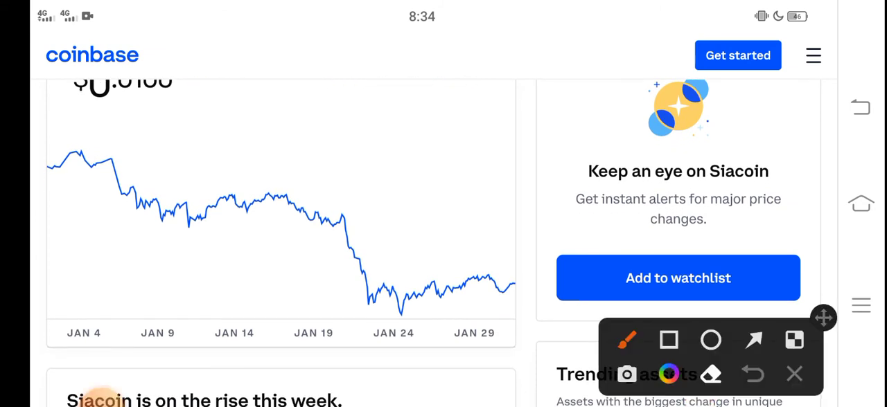
# Trace the early-January decline in red, circle the Jan 24 dip, and scroll back up
pyautogui.moveTo(87, 169); pyautogui.dragTo(204, 220)
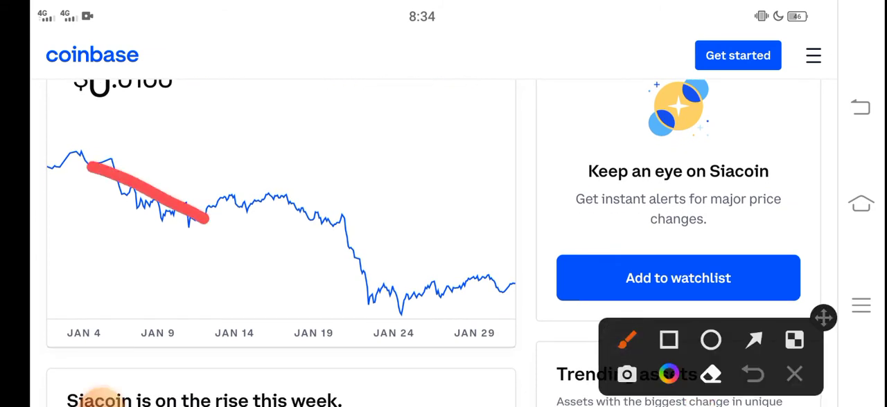
pyautogui.moveTo(201, 222); pyautogui.dragTo(360, 339)
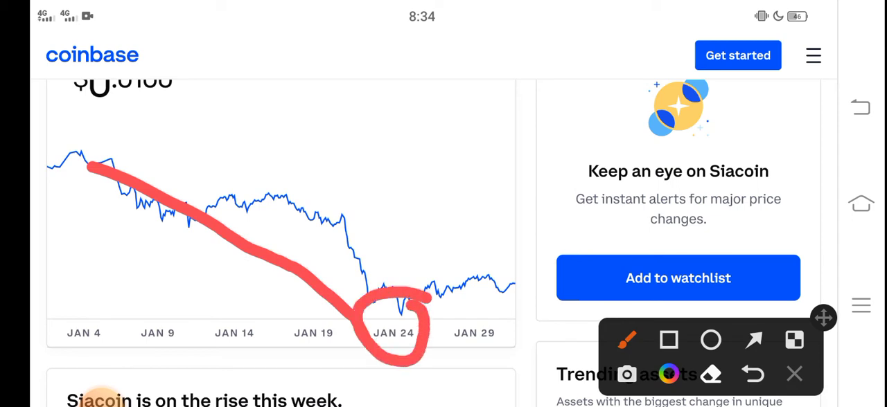
pyautogui.moveTo(419, 305); pyautogui.dragTo(513, 267)
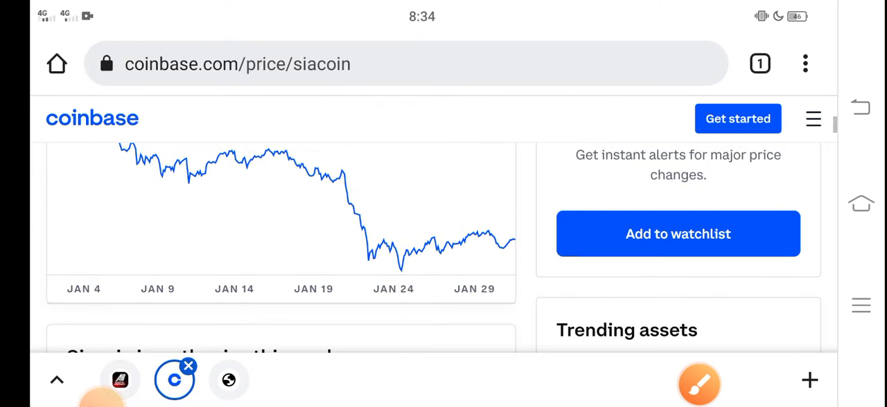
pyautogui.scroll(3)
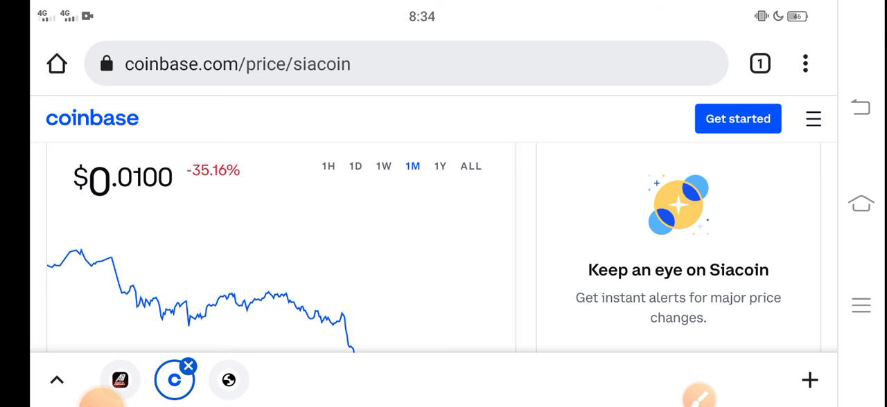
pyautogui.scroll(-3)
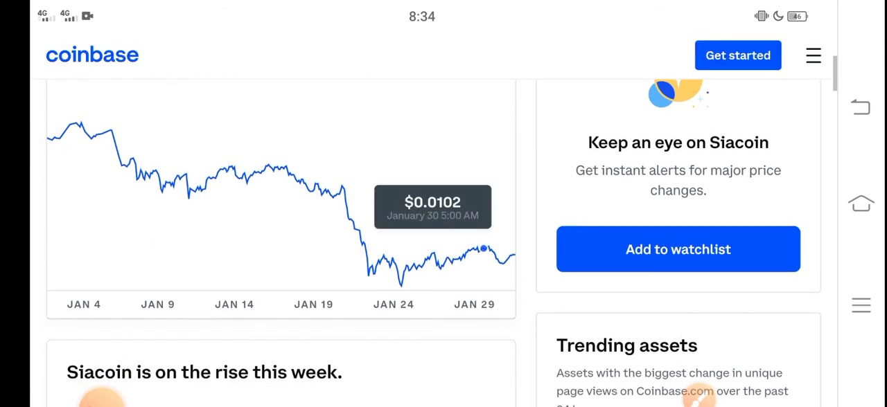
pyautogui.scroll(-3)
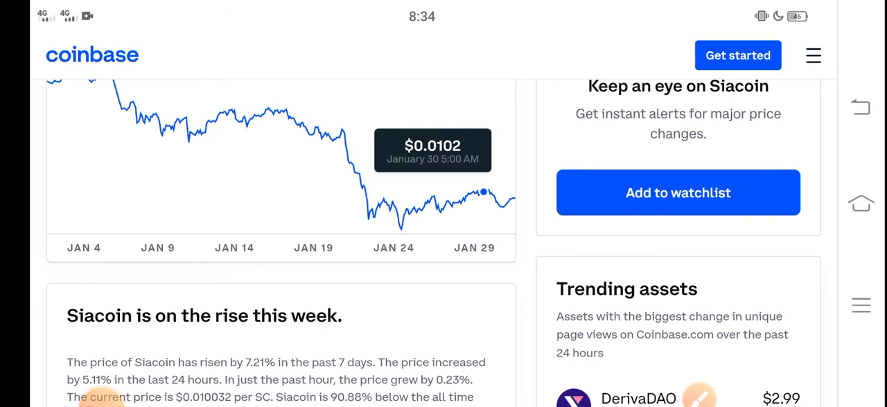